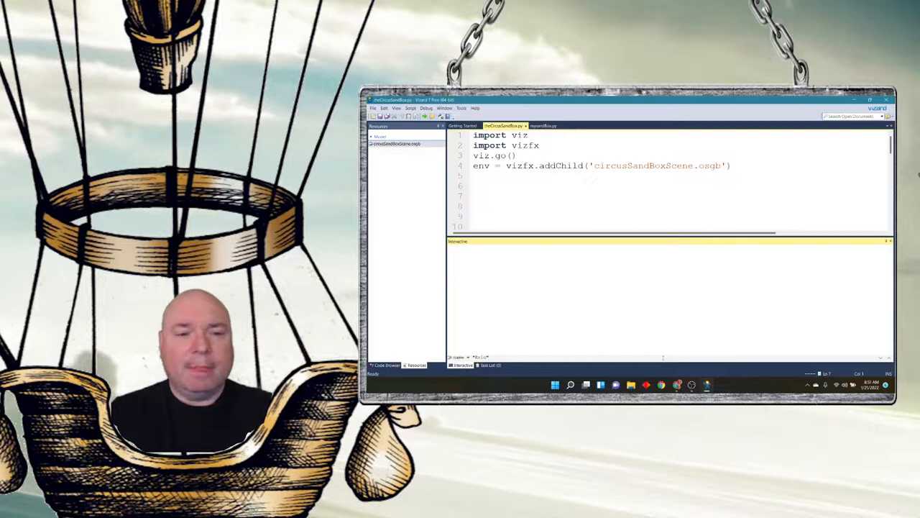
- Assign name = "Eric" and age = 4 in the interactive shell
text(name = "Eric")
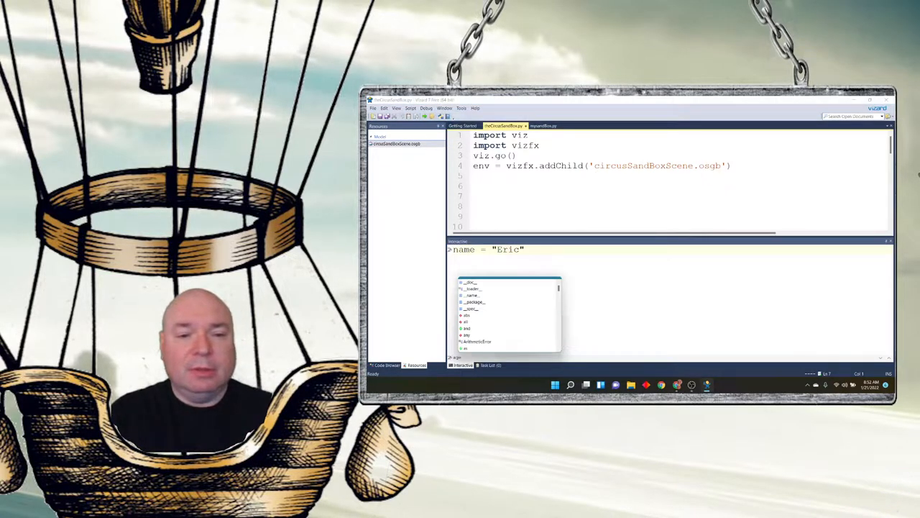
text(age = 4)
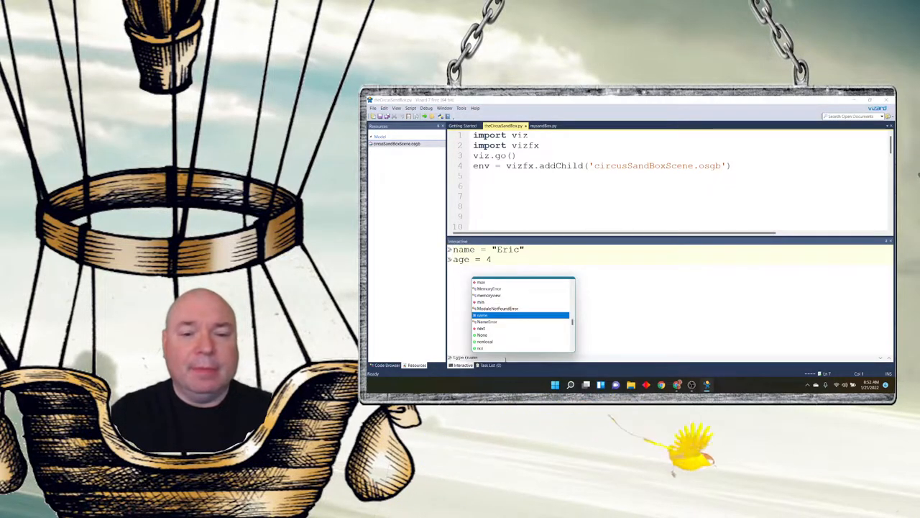
- Run type(name) in the shell to confirm it returns str
text(type(name))
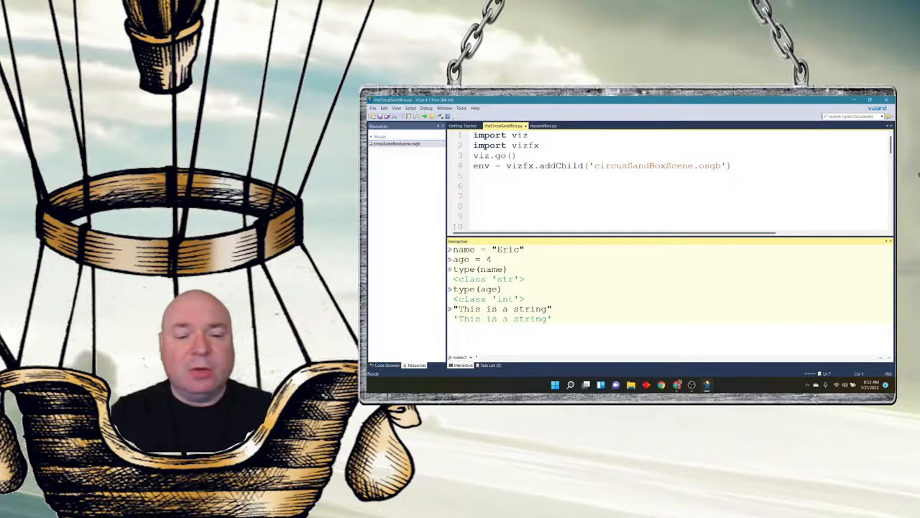
- Assign name2 = 'Tom' as a second name variable in the shell
text(name2 = 'Tom')
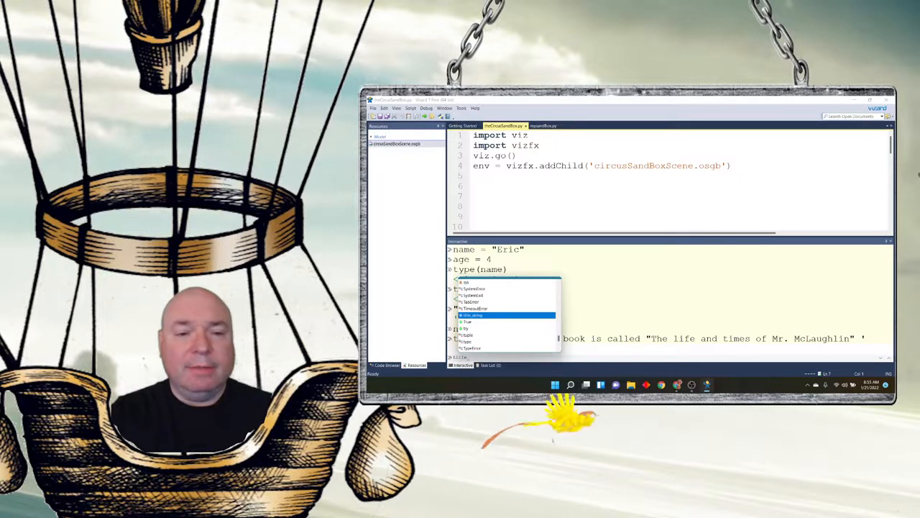
- Enter title_string holding 'The book is called "The life and times of Mr. McLaughlin"'
key(enter)
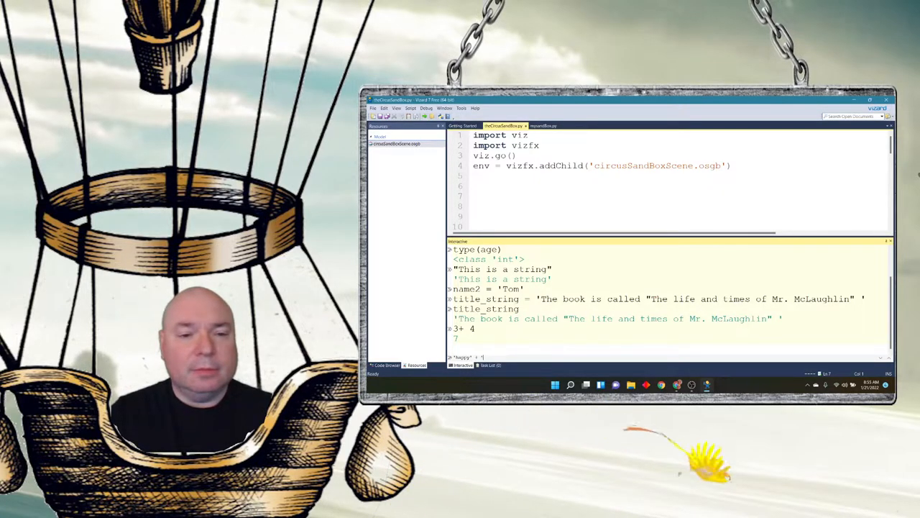
- Evaluate "happy" + " day" in the shell to join the strings into 'happy day'
text(day')
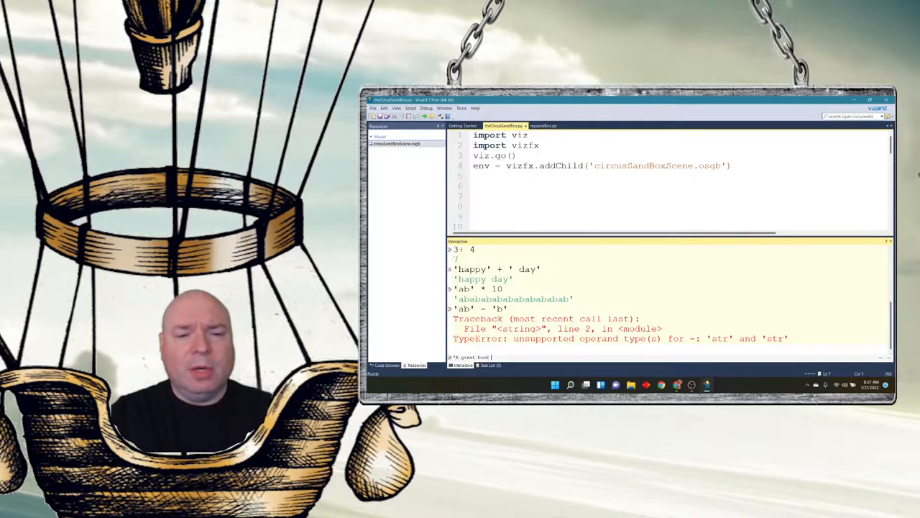
- Enter the single-quoted 'A great book is "The life and times of ...'s life"' sentence that raises a SyntaxError
text(is)
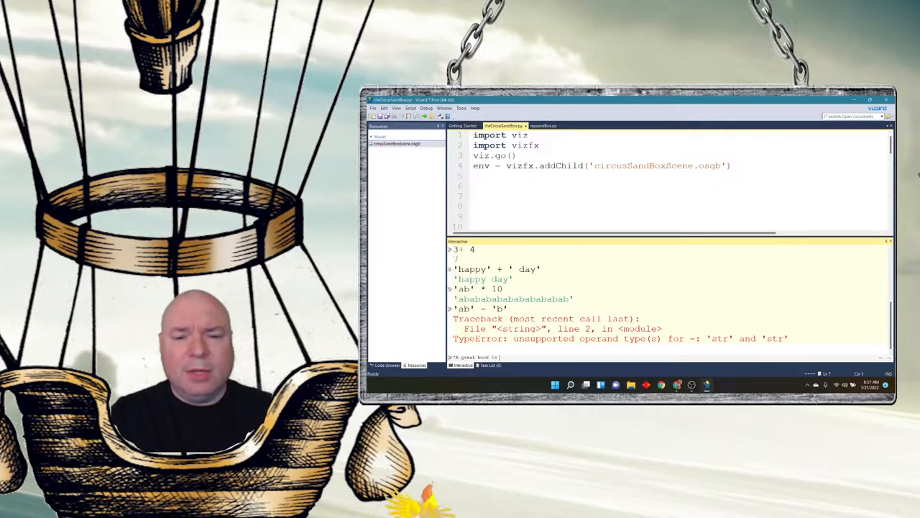
text(The lif)
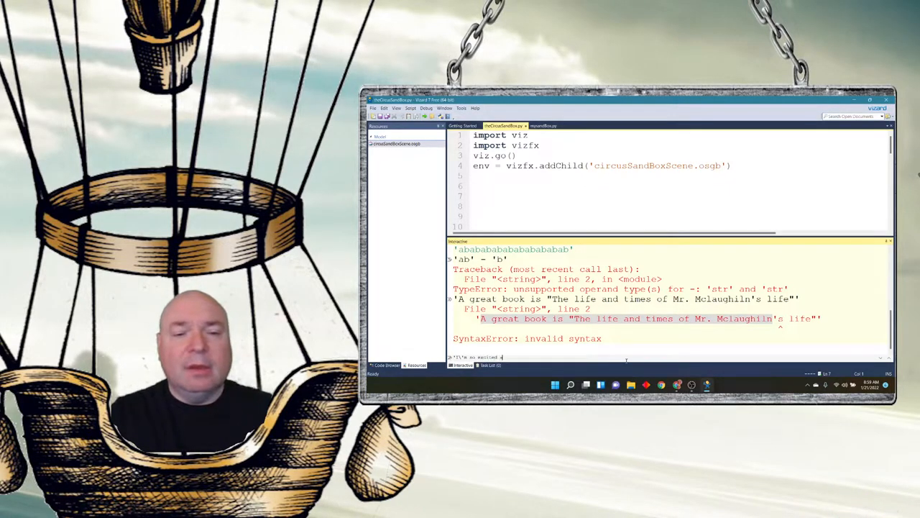
- Enter 'I\'m so excited about the book "The life and times of ..."' with the apostrophe escaped
text(bout the book)
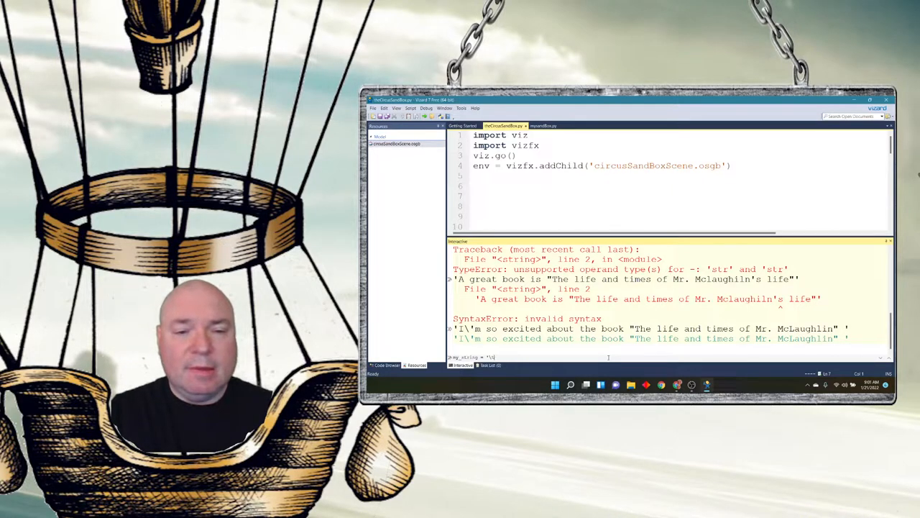
- Build my_string about "The life and times..." book using tab, newline and escaped-apostrophe sequences
text(This is a great book ")
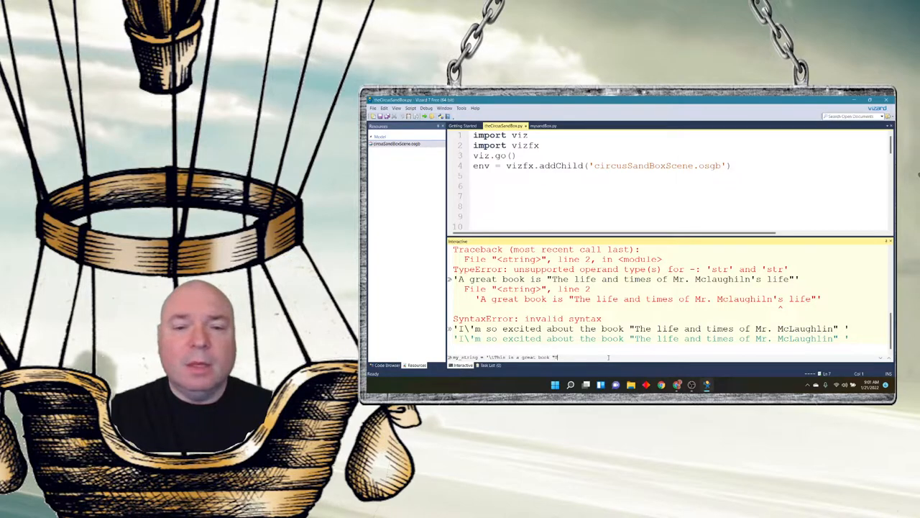
text(The life and times of Mr. McLaughlin\'s cats" \n PS he hates cats)
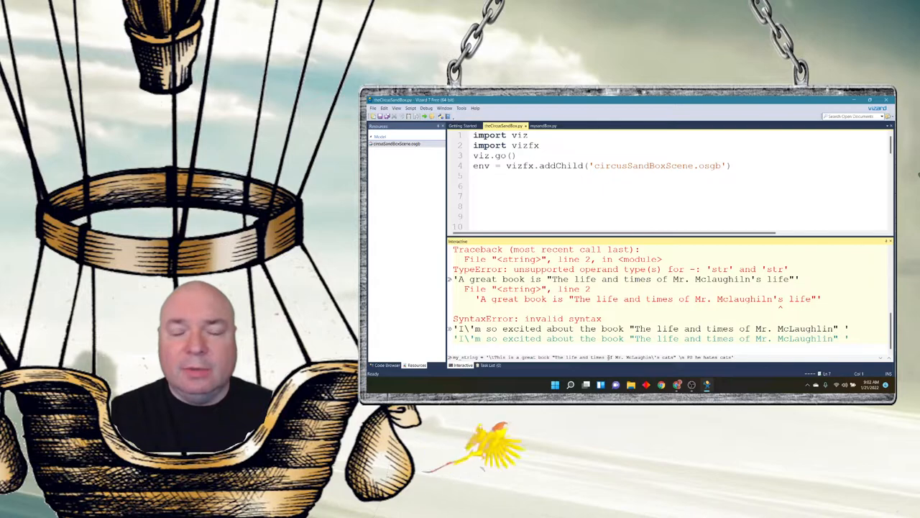
scroll(down, 3)
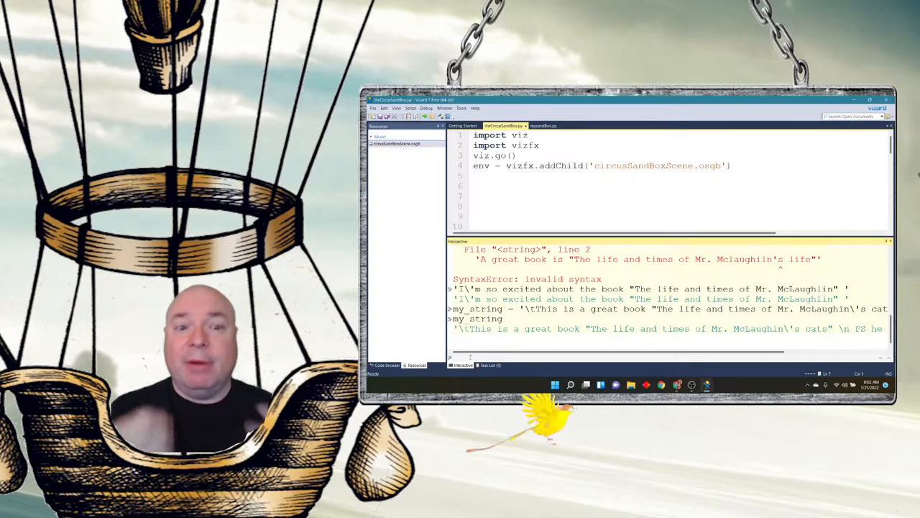
- Run print(my_string) so the tab indent and 'he hates cats' line break render
text(print(my_string)
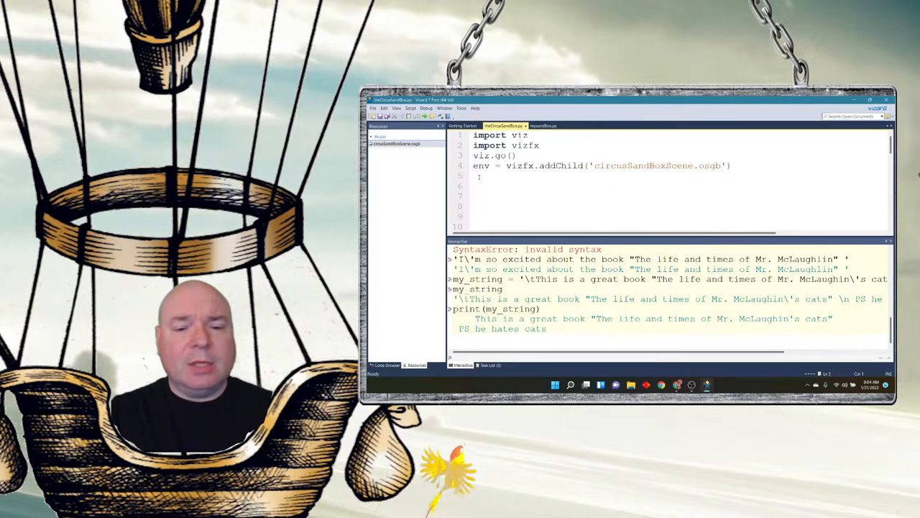
- Start my_message as a triple-quoted string beginning 'This is a really long string'
text(my)
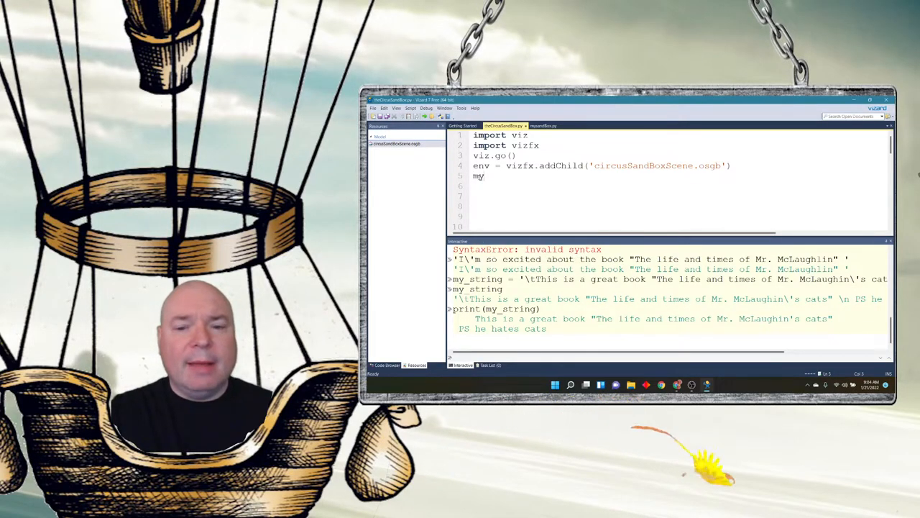
text(_message)
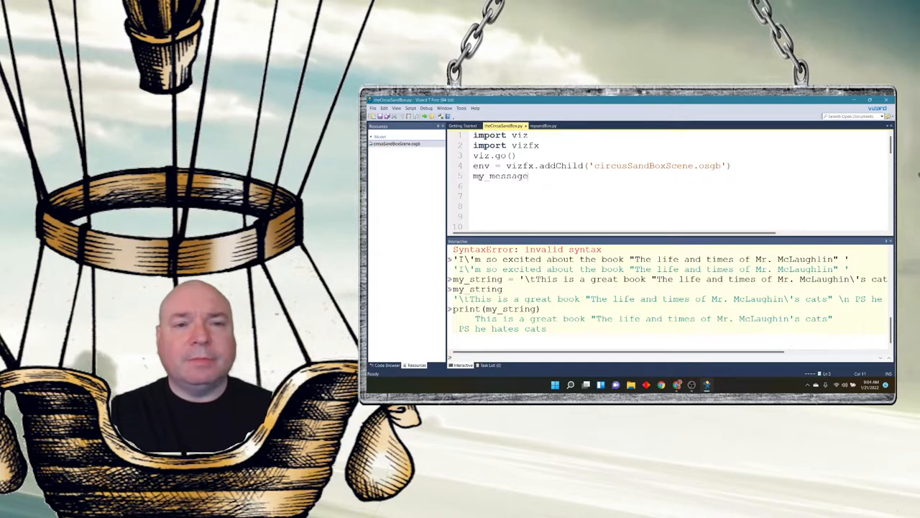
text(=)
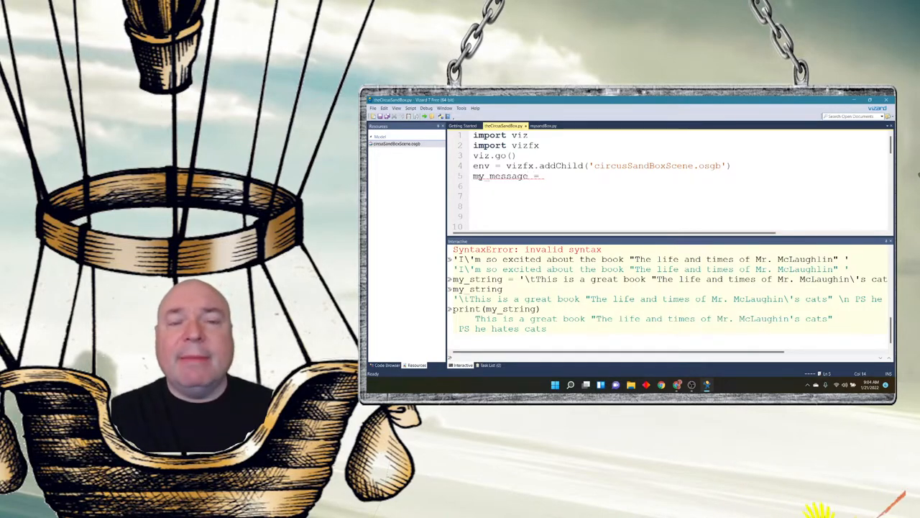
text(')
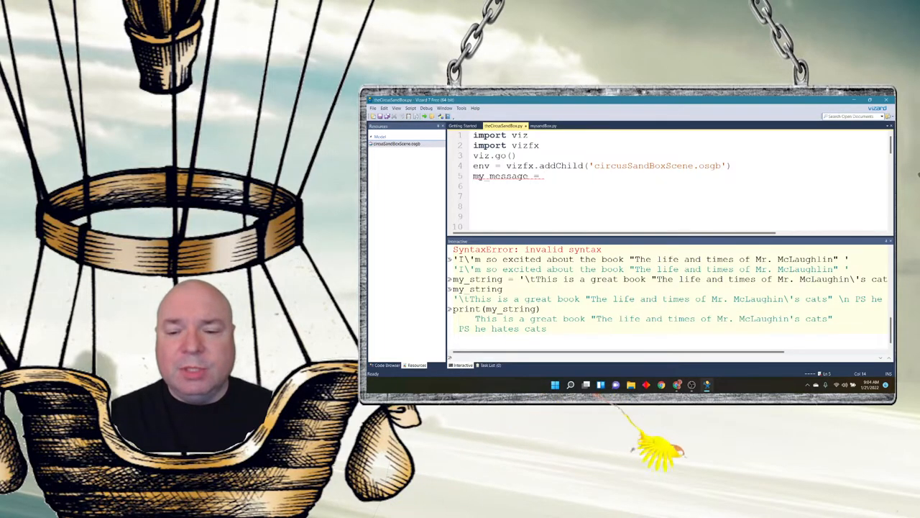
text(""")
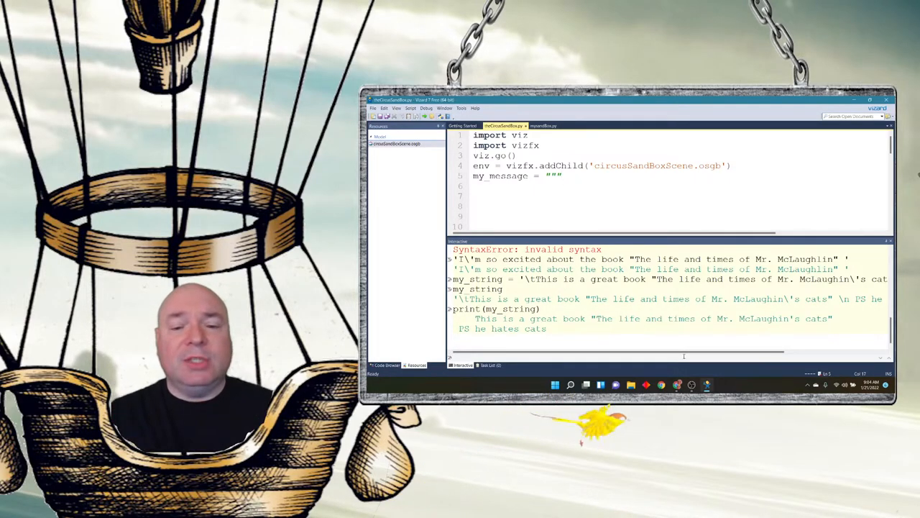
text(This si)
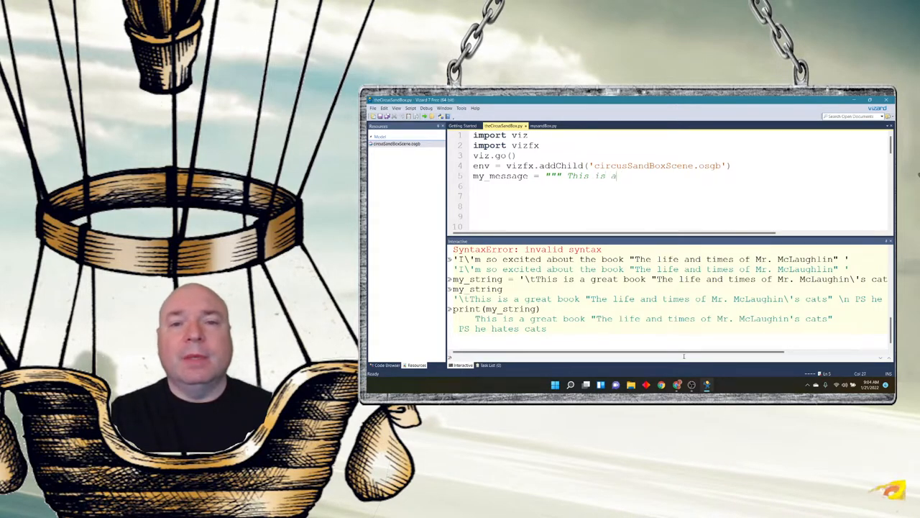
text(really long)
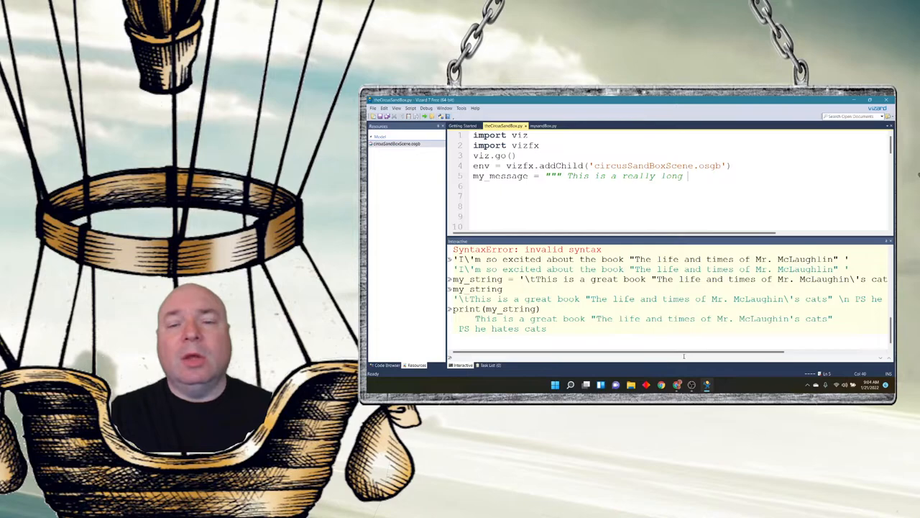
text(string)
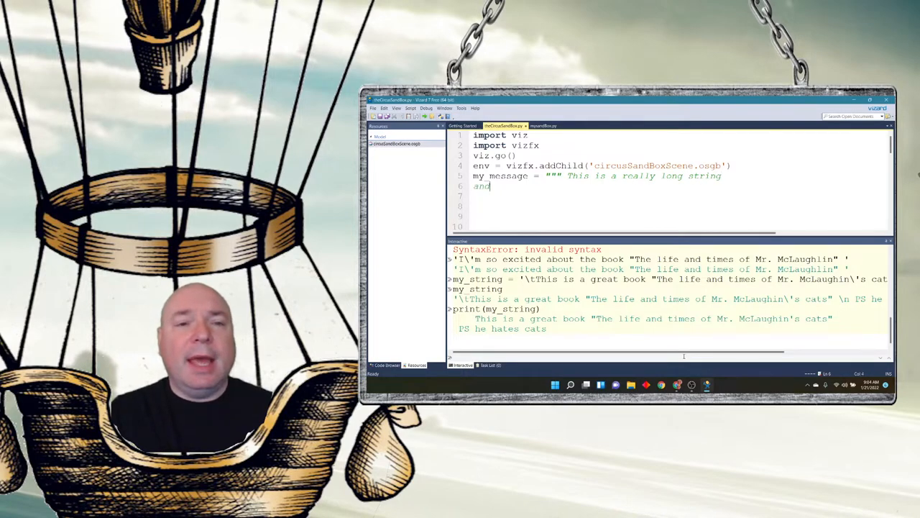
- Continue the multi-line text about keeping going however much is typed, ending 'this is really cool"""'
text(it will keep going no)
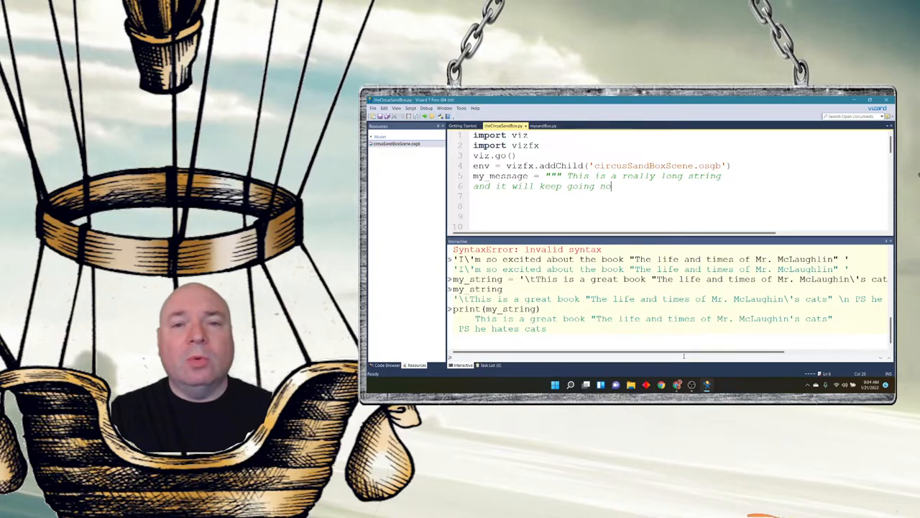
text(matter how many)
text(lines)
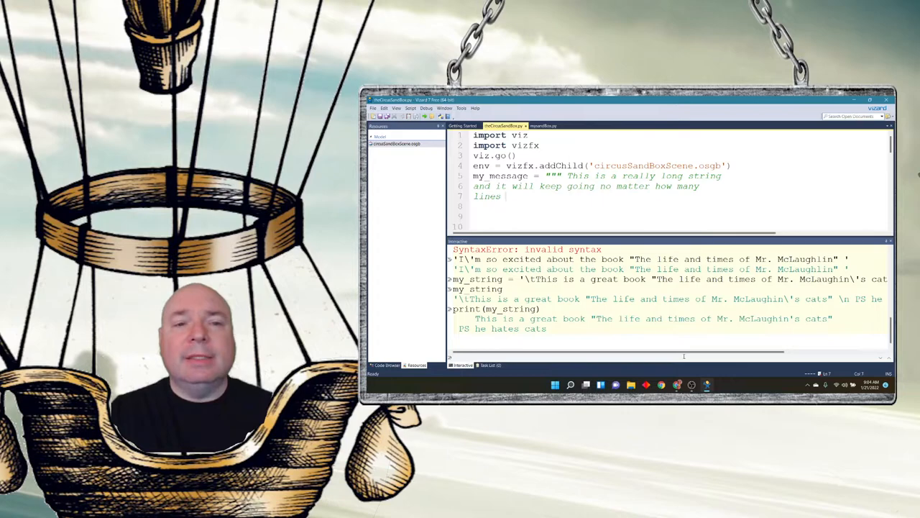
text(I type it wi)
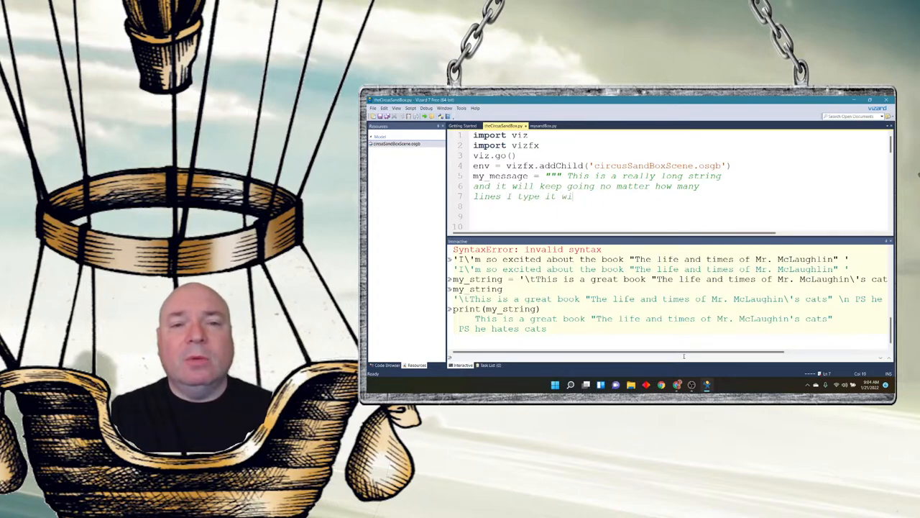
text(l keep it all in one string)
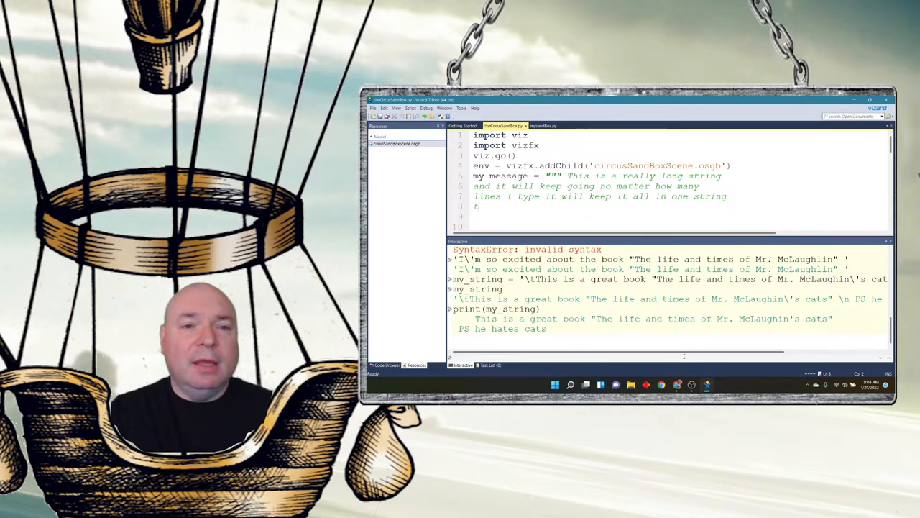
text(his is really)
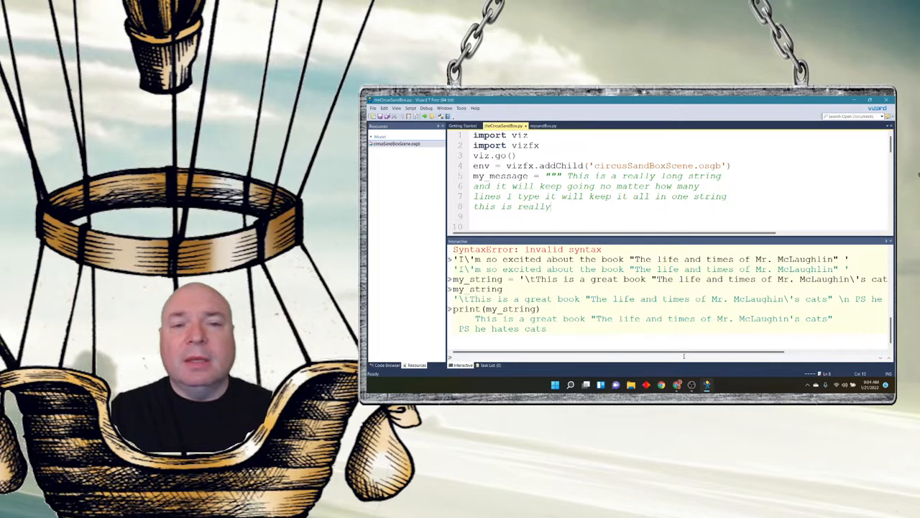
text(cool""")
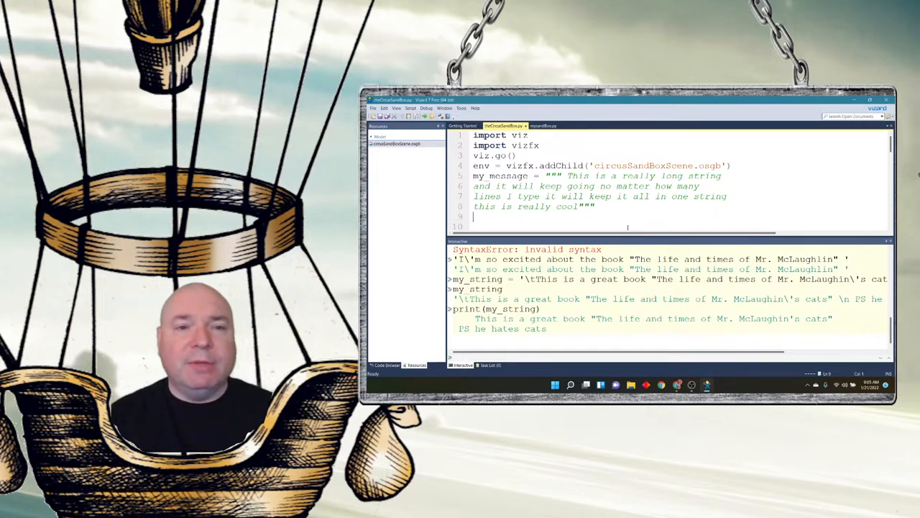
text(my_message2 =)
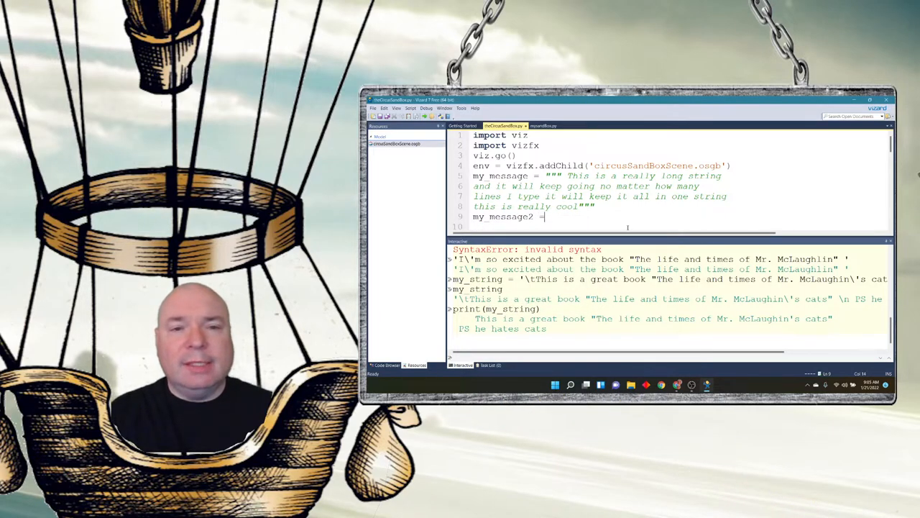
text('j)
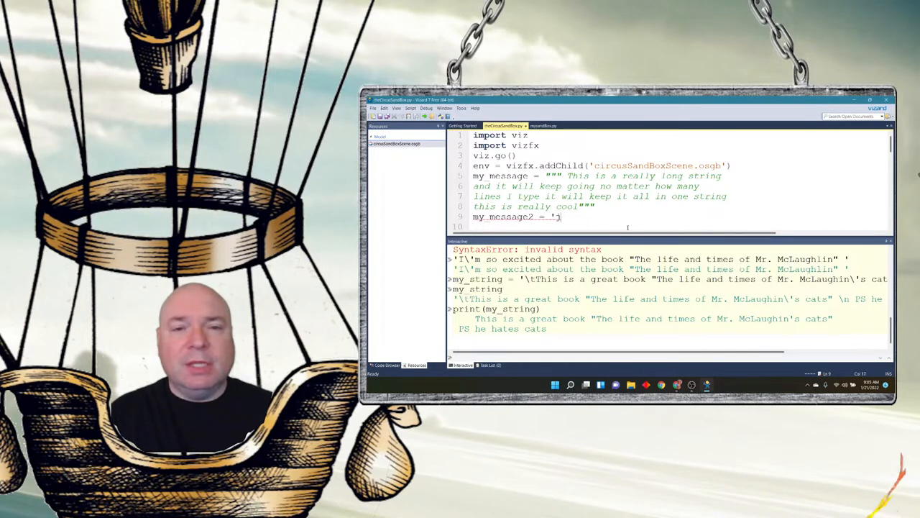
text(jkljkljkljkljkljkljkljkljkljklj)
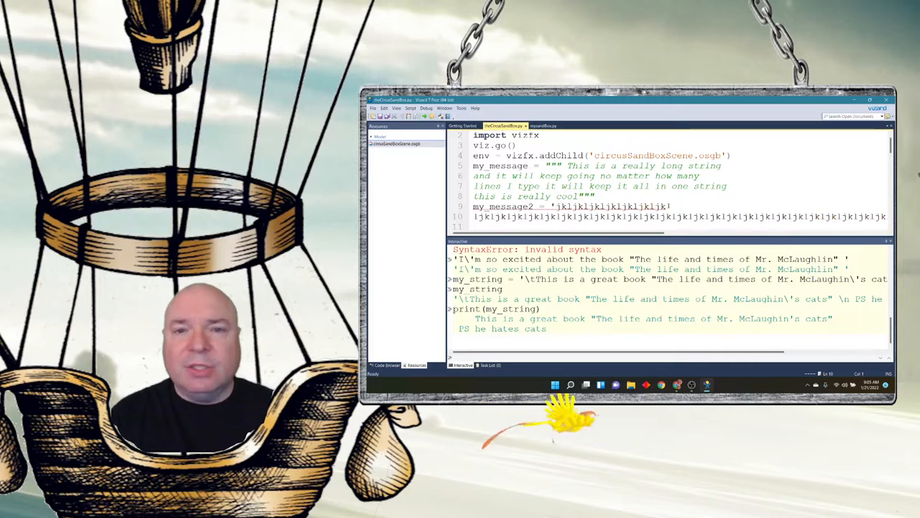
scroll(down, 3)
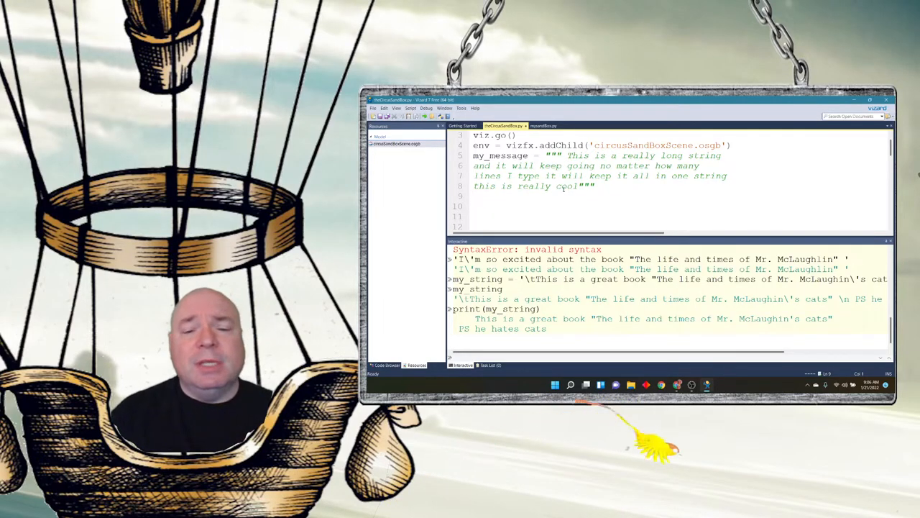
- Begin a new variable name starting with 'my' on the line below my_message
text(my)
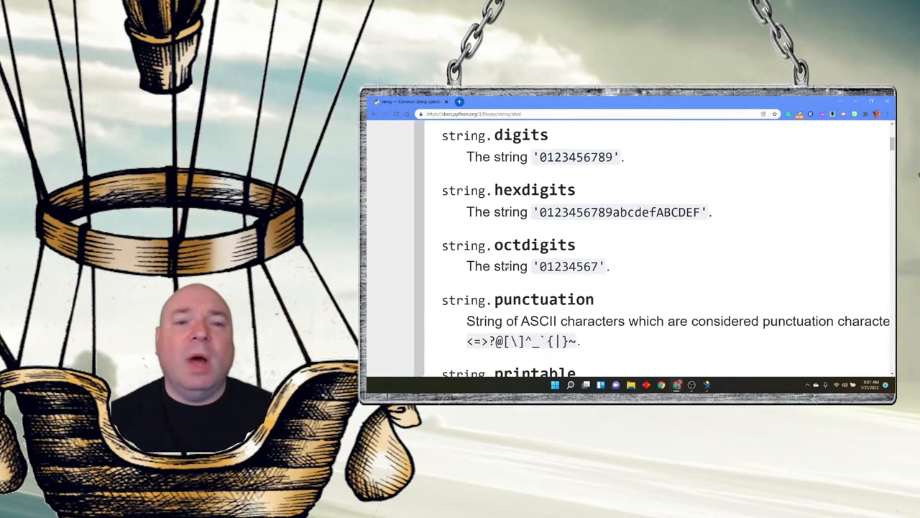
- Scroll the docs.python.org string page through the Format Specification Mini-Language to the bottom
scroll(down, 3)
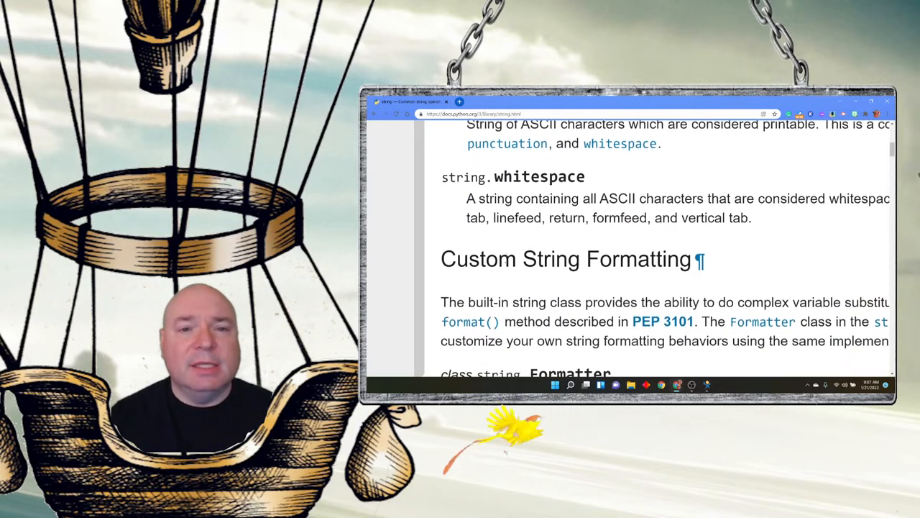
scroll(down, 3)
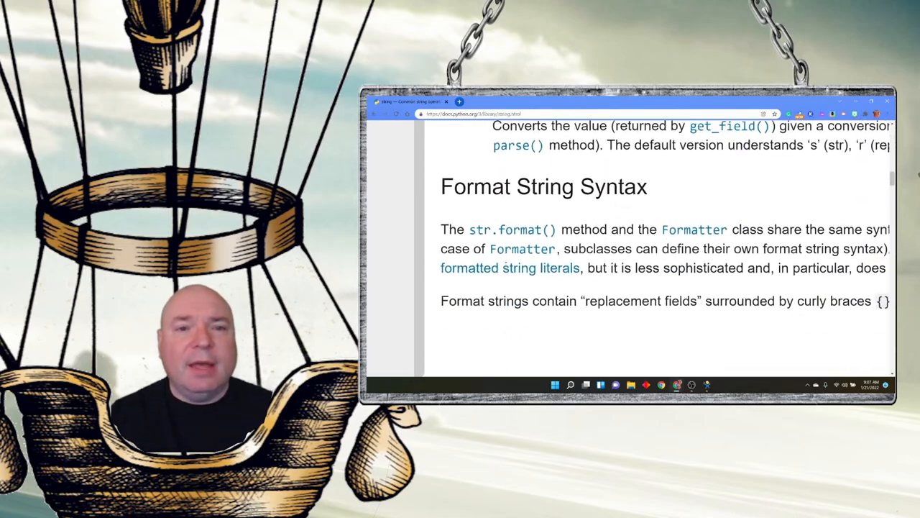
scroll(down, 3)
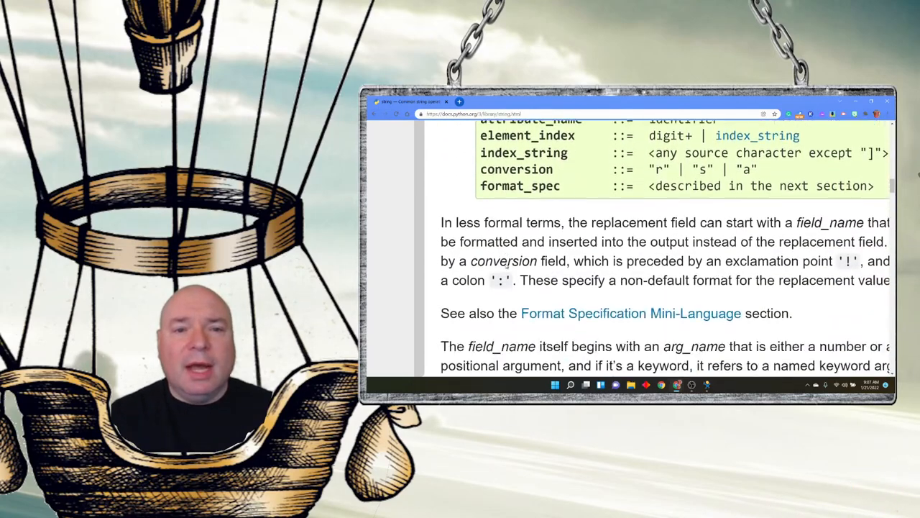
scroll(down, 3)
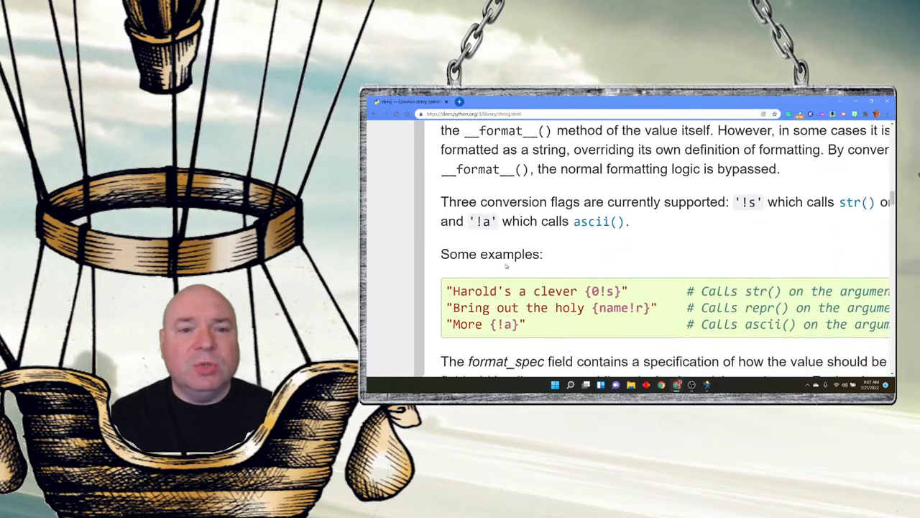
scroll(down, 3)
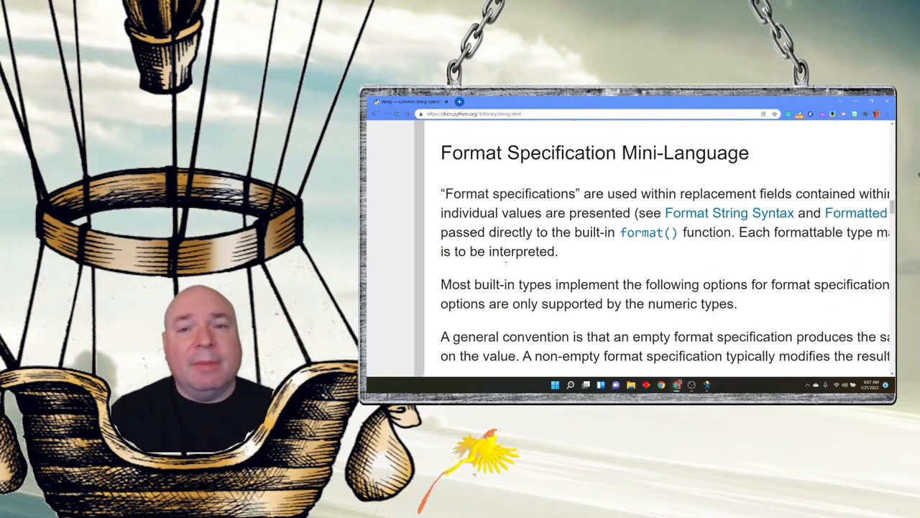
scroll(down, 3)
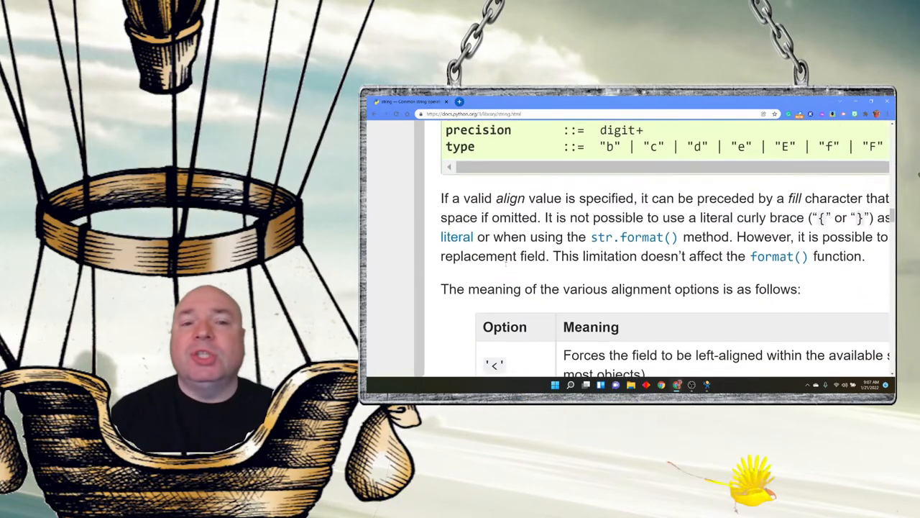
scroll(down, 3)
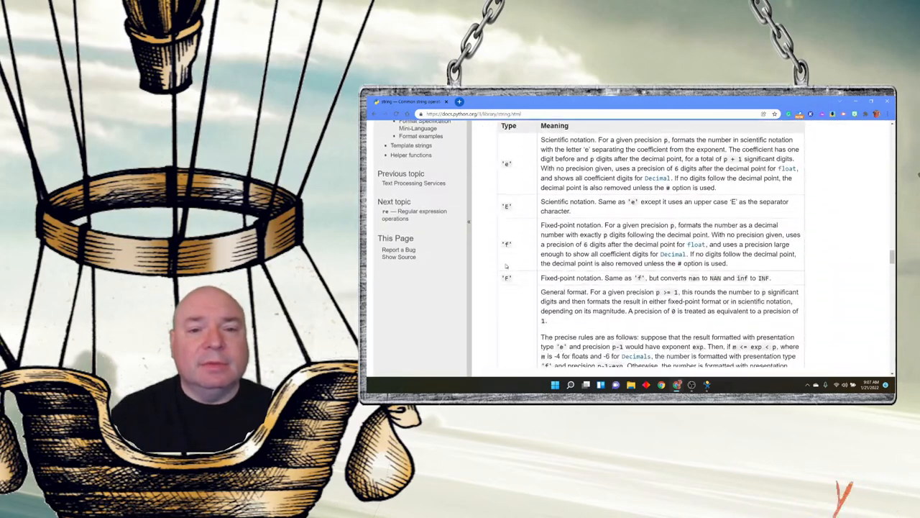
scroll(down, 3)
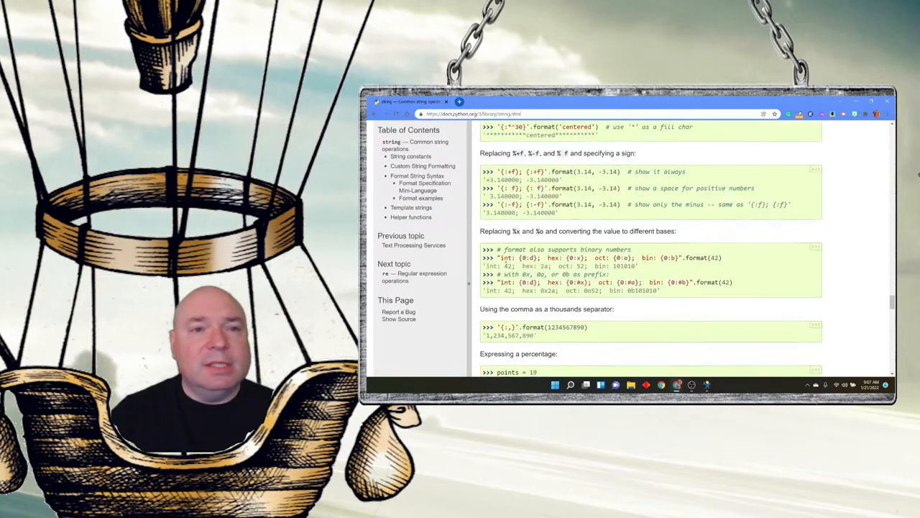
scroll(down, 3)
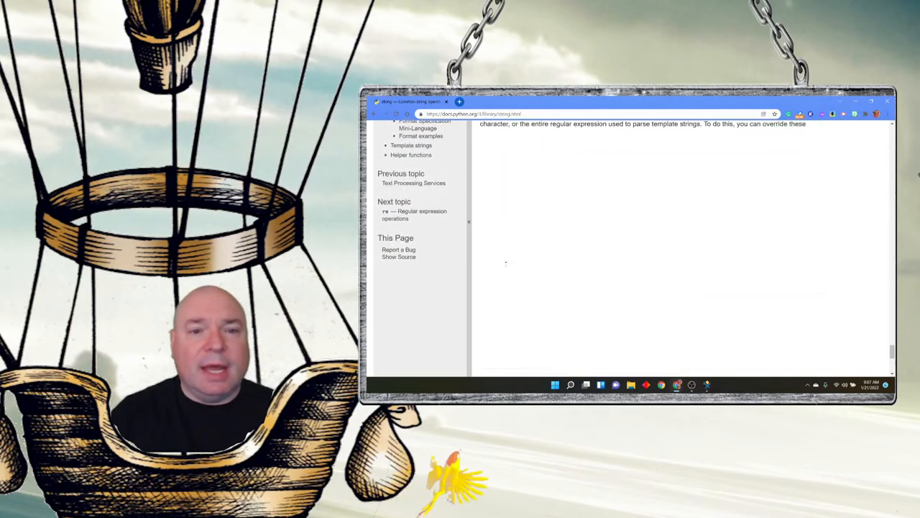
scroll(down, 3)
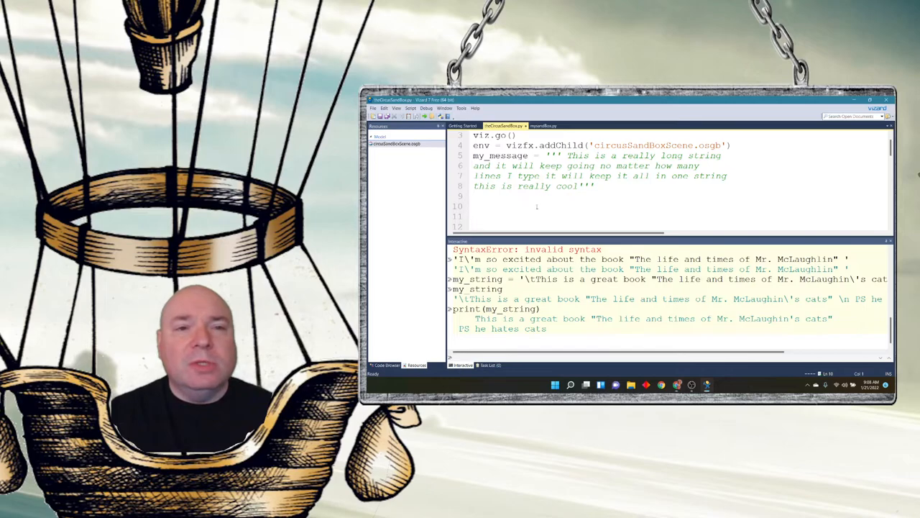
- Select the triple-quoted string so my_message can be replaced with 'Hello World'
drag(473, 155, 596, 185)
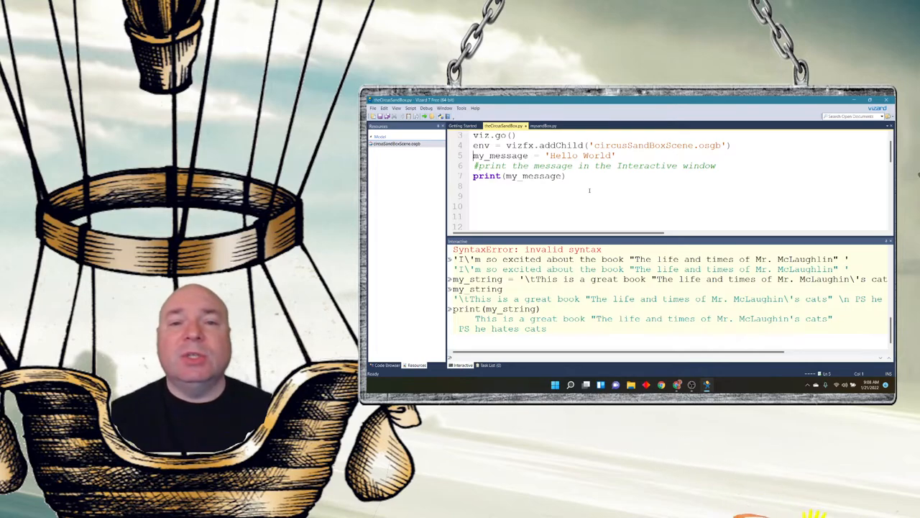
mouse_move(572, 184)
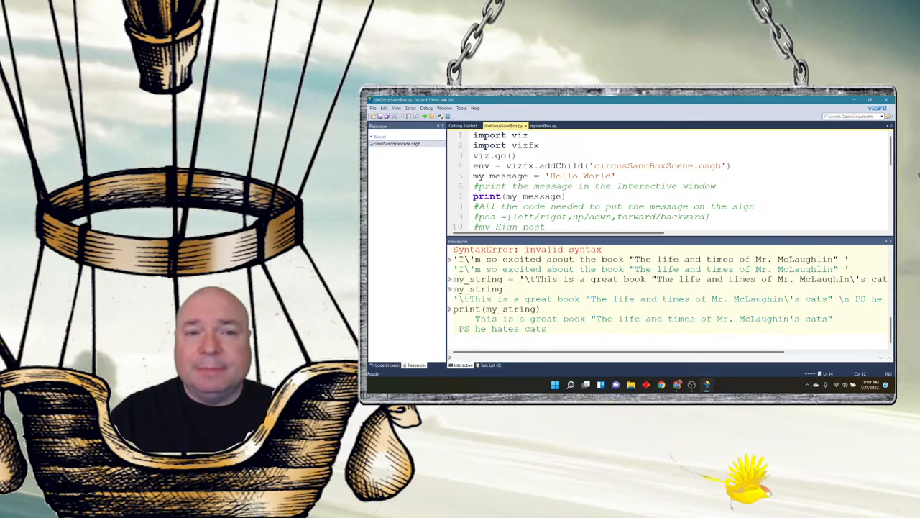
- Scroll down the script while adding the viz.addText sign code at (-1.55, 1.4, 3.95) with scale 0.2
scroll(down, 3)
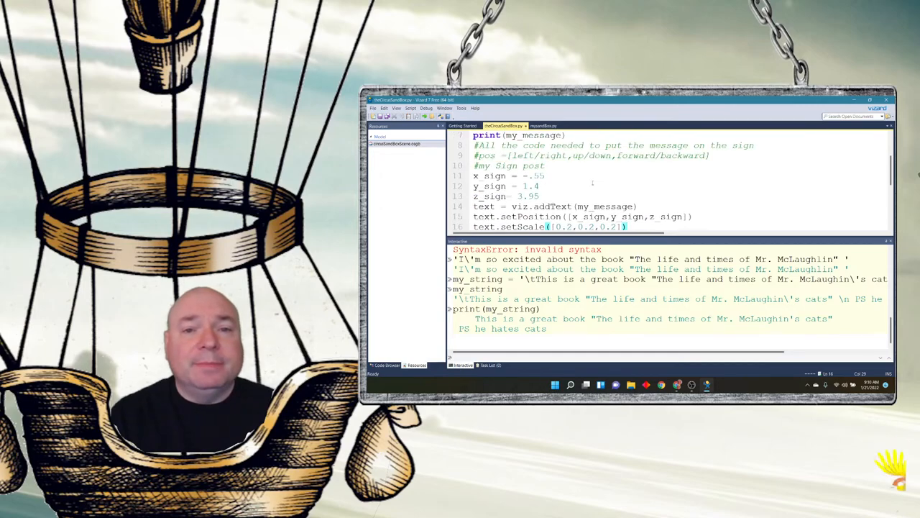
scroll(down, 3)
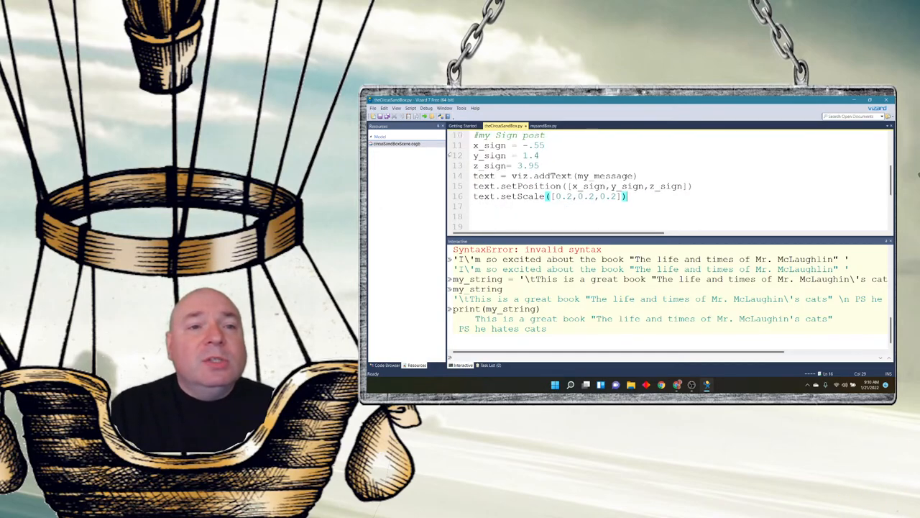